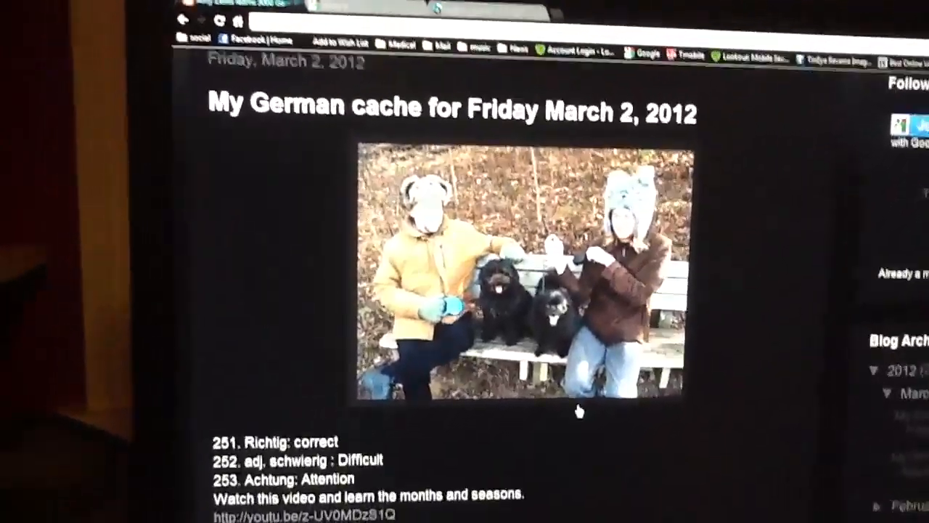
pyautogui.scroll(-3)
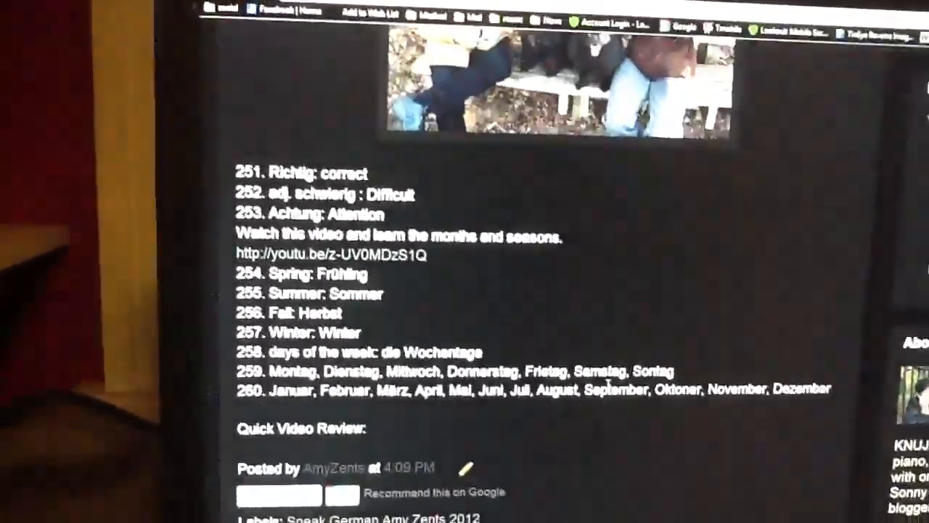